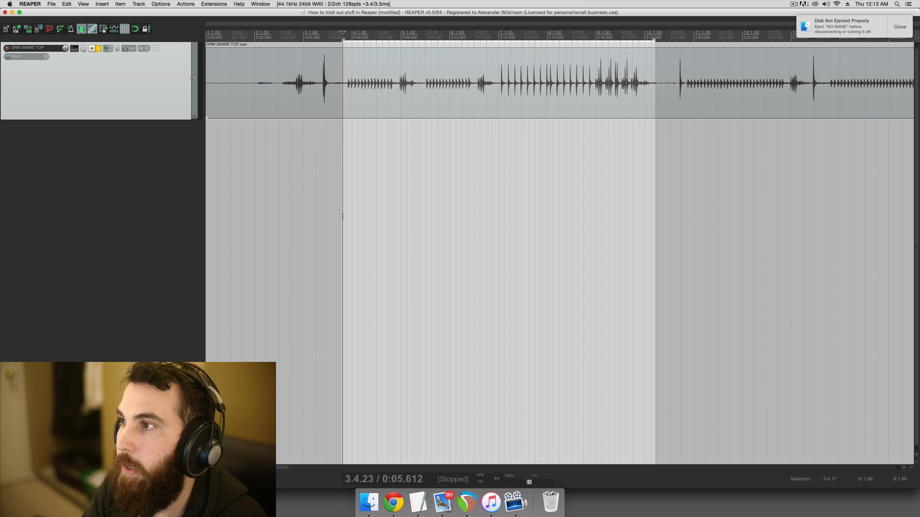
{"action": "mouse_move", "coordinate": [387, 113]}
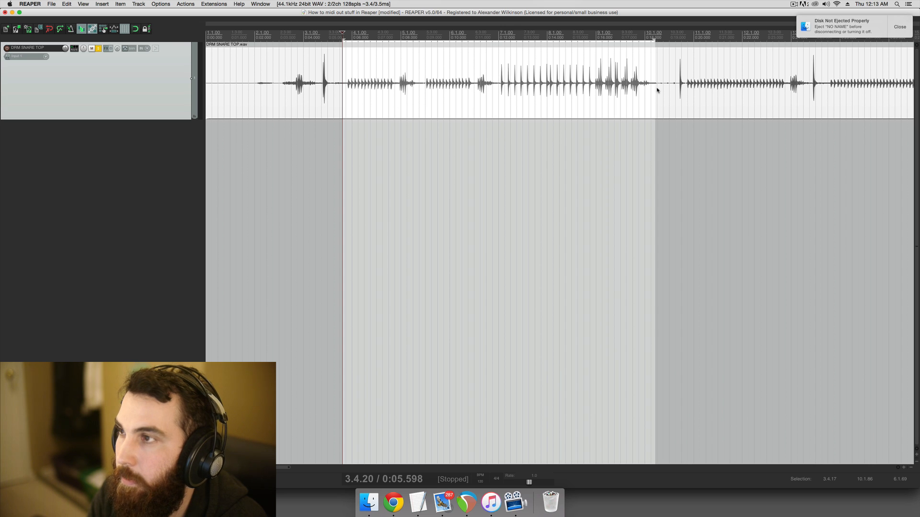
{"action": "mouse_move", "coordinate": [363, 101]}
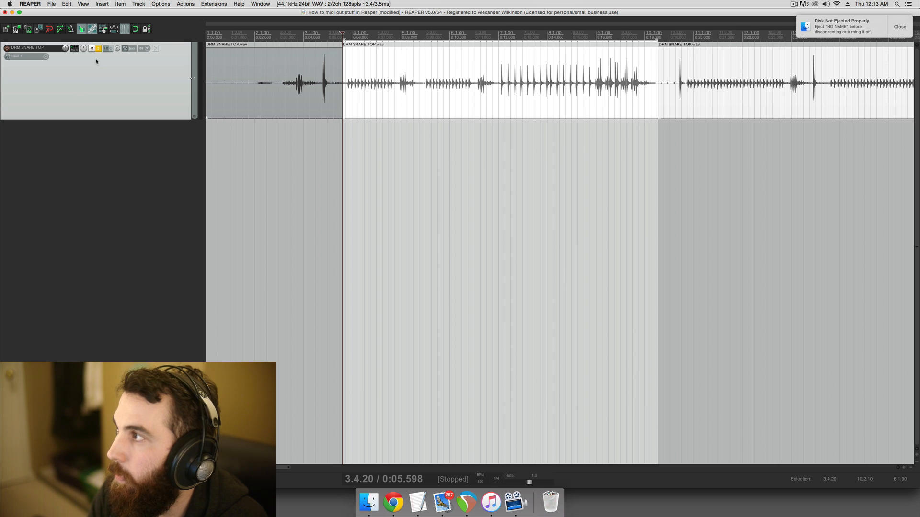
{"action": "mouse_move", "coordinate": [109, 57]}
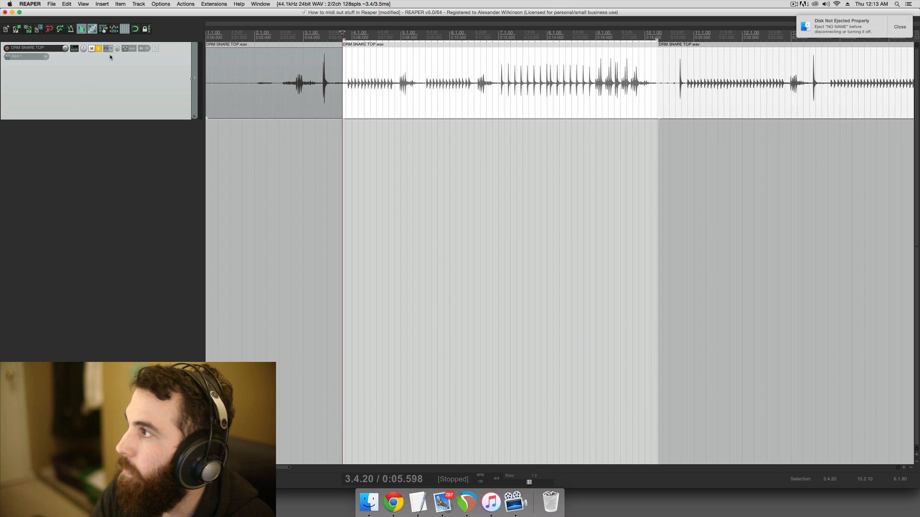
Add ReaGate to the snare with 0 attack and 50 ms release, plus an empty second track
{"action": "type", "text": "reagate"}
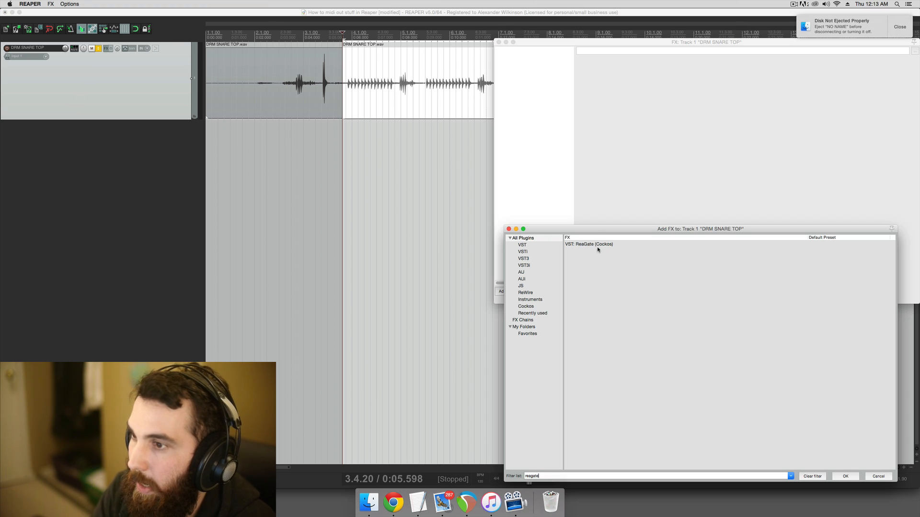
{"action": "double_click", "coordinate": [590, 244]}
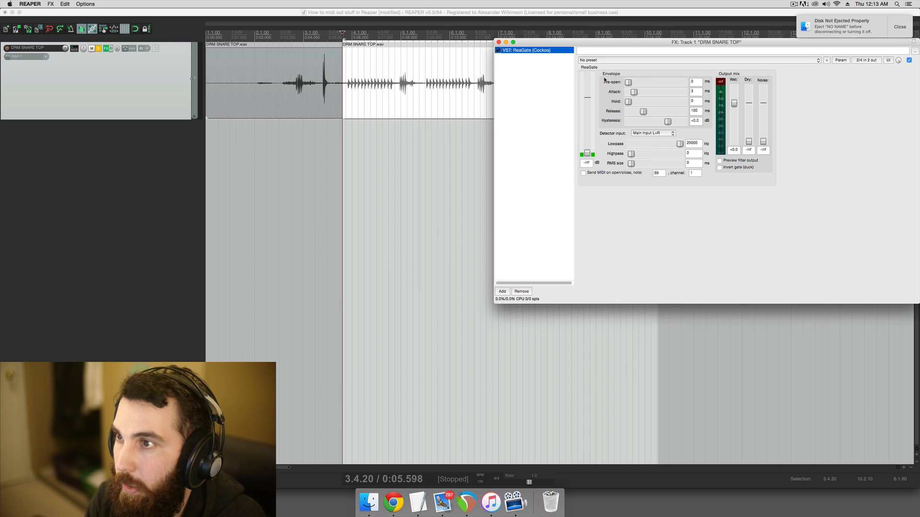
{"action": "mouse_move", "coordinate": [524, 148]}
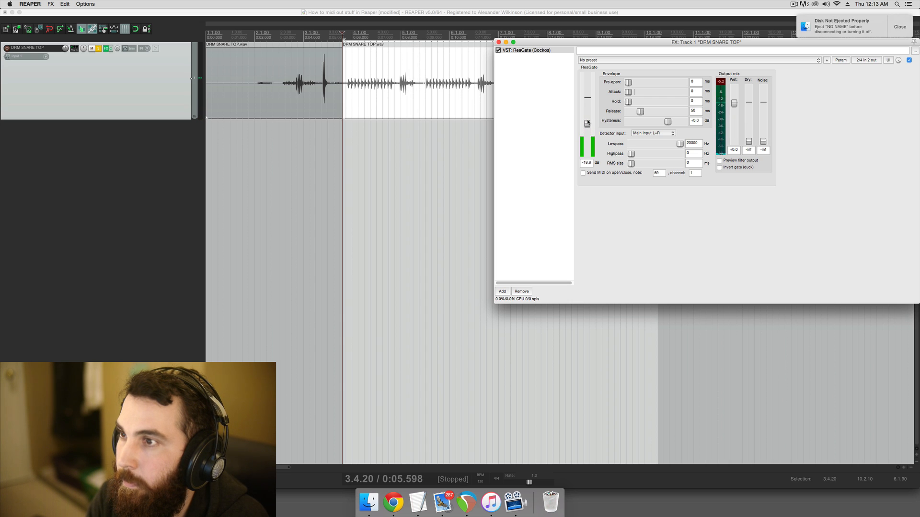
{"action": "key", "text": "space"}
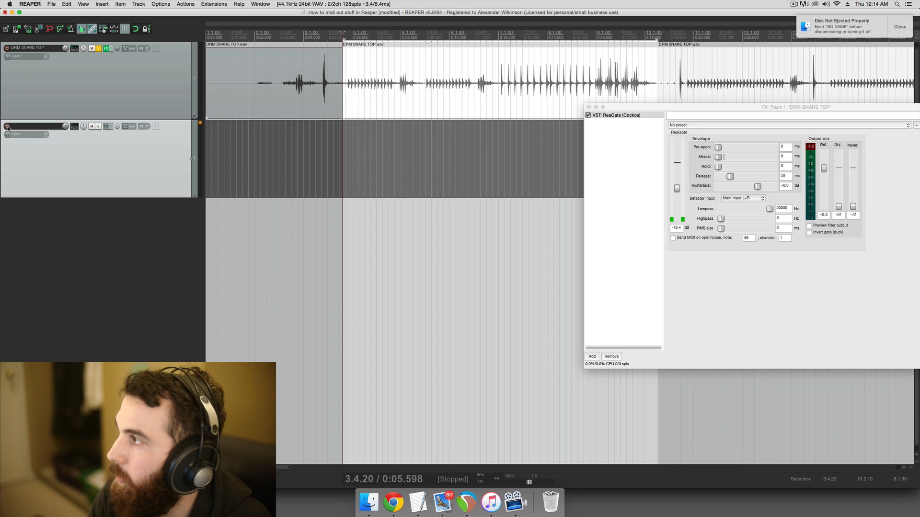
Set track 2 to record MIDI output and send the snare to it with audio None
{"action": "left_click", "coordinate": [8, 126]}
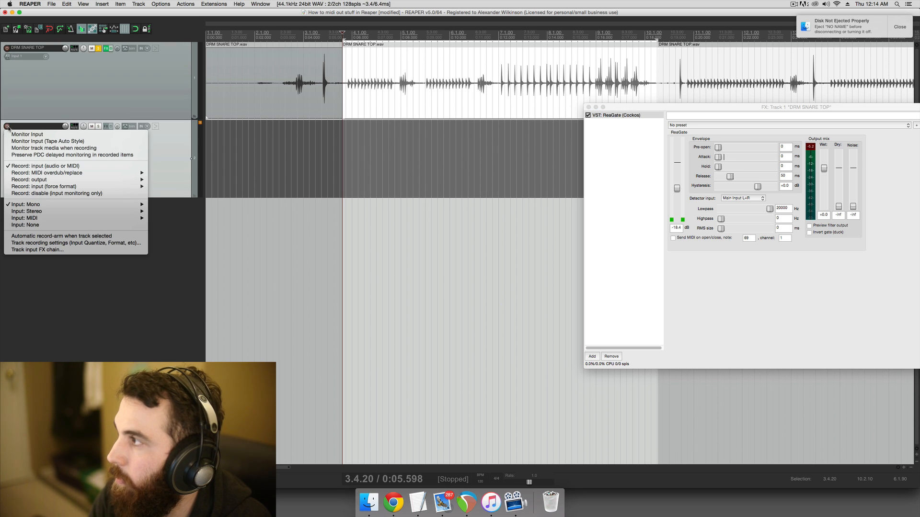
{"action": "mouse_move", "coordinate": [29, 180]}
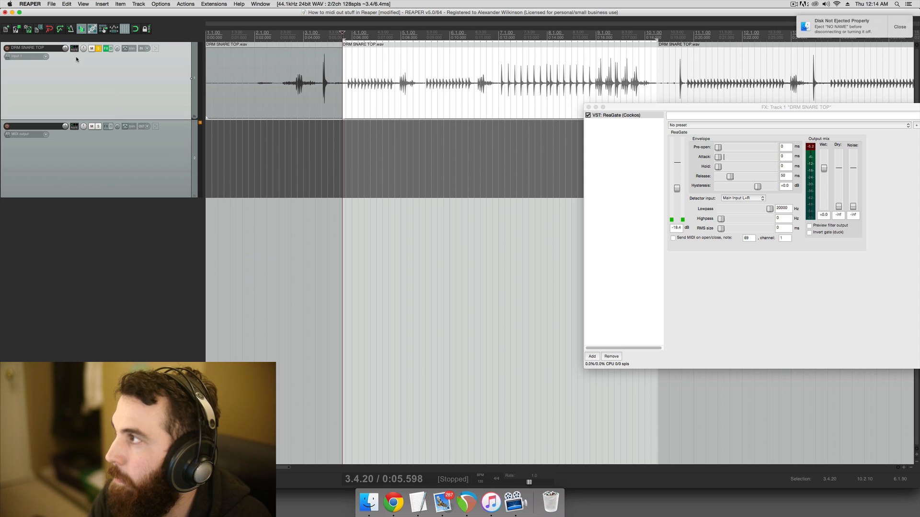
{"action": "mouse_move", "coordinate": [82, 150]}
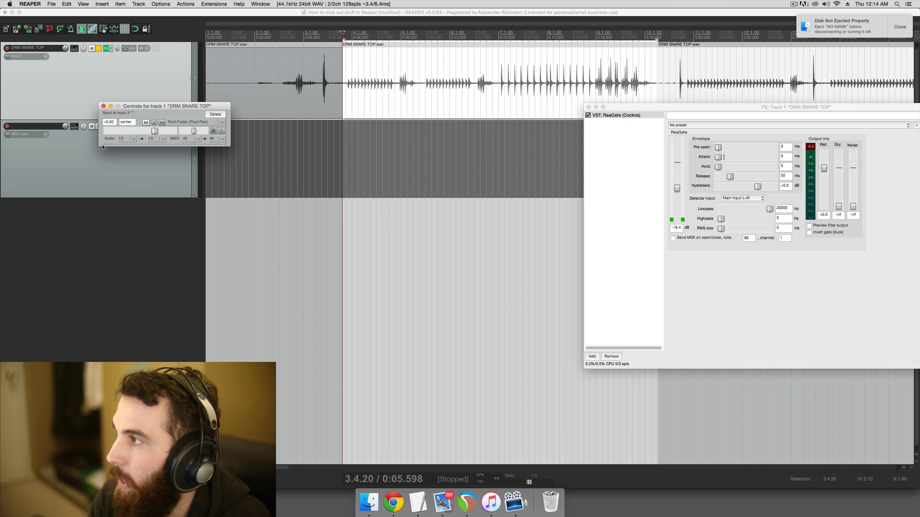
{"action": "left_click", "coordinate": [120, 139]}
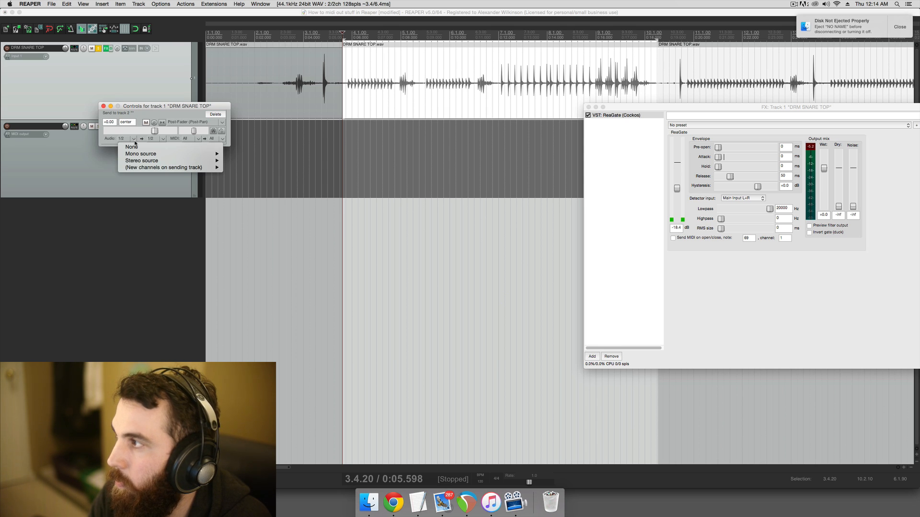
{"action": "mouse_move", "coordinate": [131, 147]}
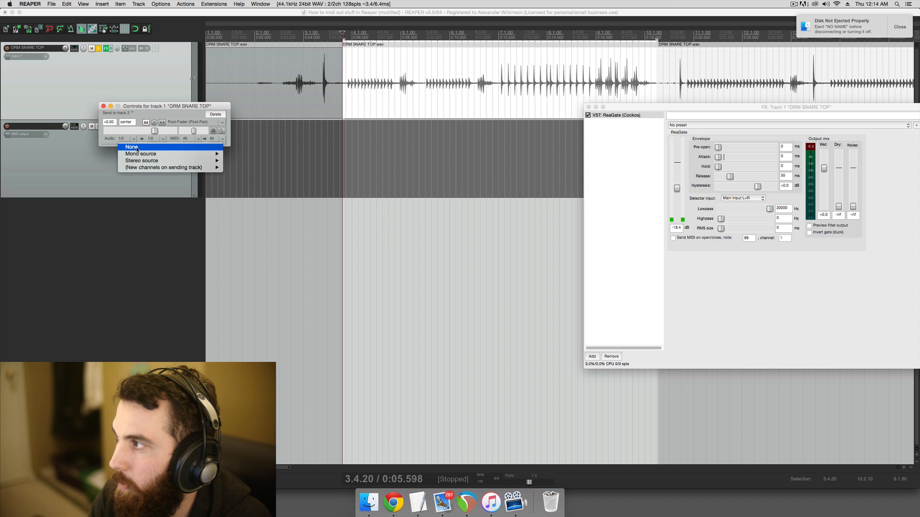
{"action": "left_click", "coordinate": [131, 147]}
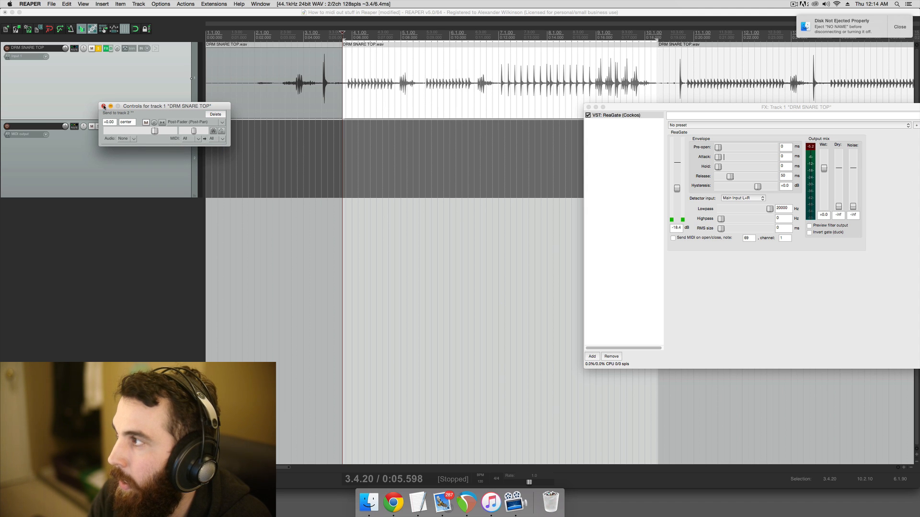
{"action": "left_click", "coordinate": [104, 106]}
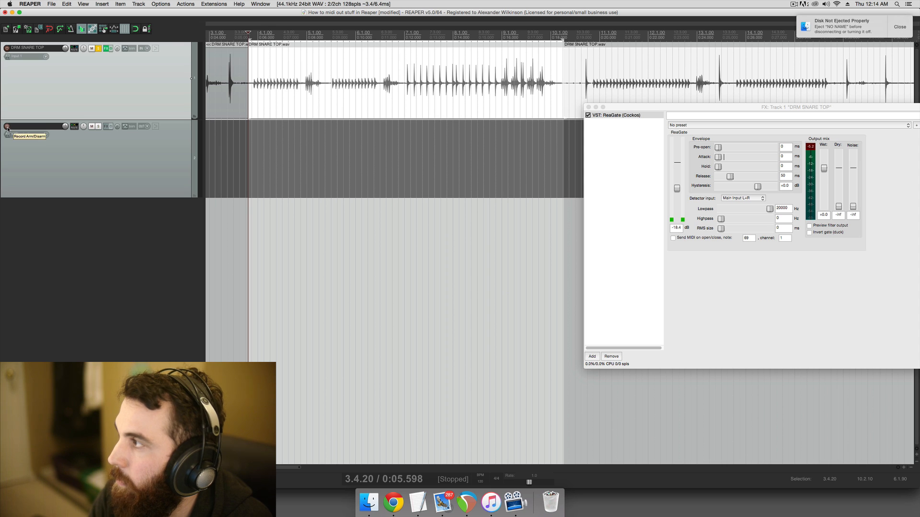
Arm track 2, enable ReaGate's Send MIDI on open/close, and record the incoming MIDI
{"action": "left_click", "coordinate": [8, 126]}
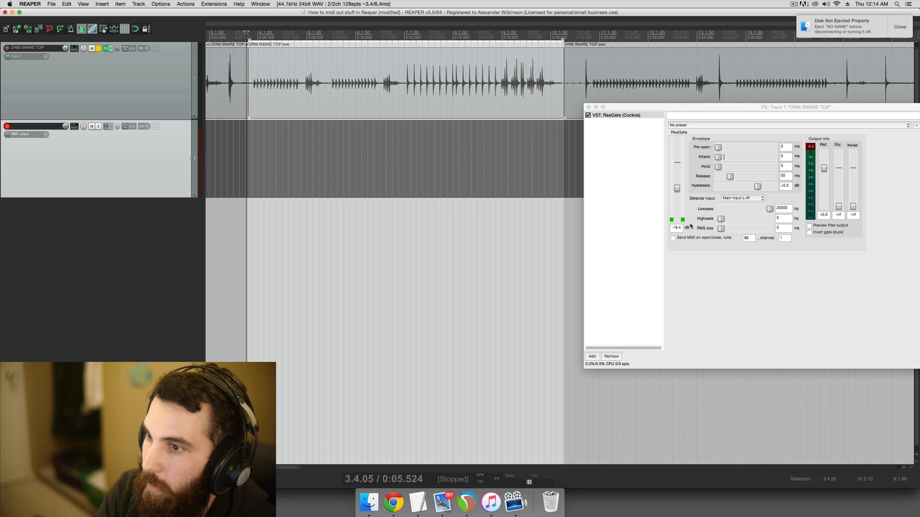
{"action": "left_click", "coordinate": [673, 238]}
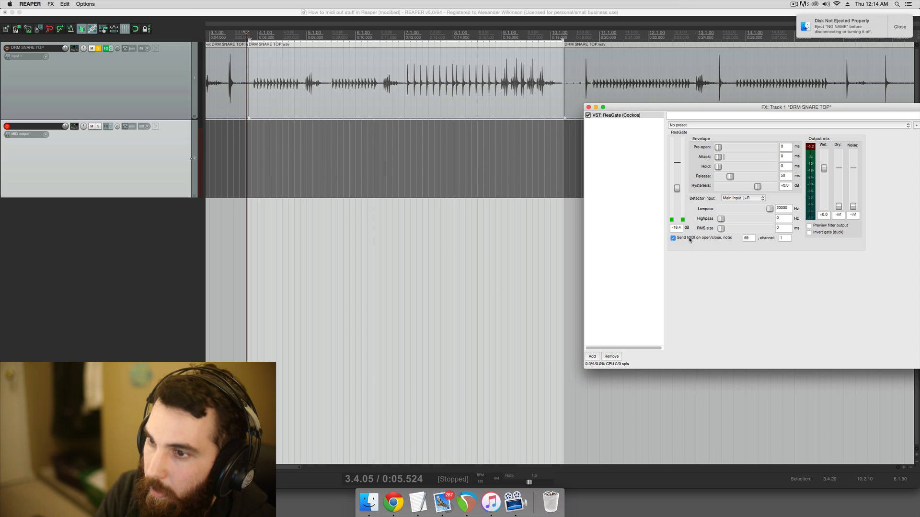
{"action": "left_click", "coordinate": [624, 115]}
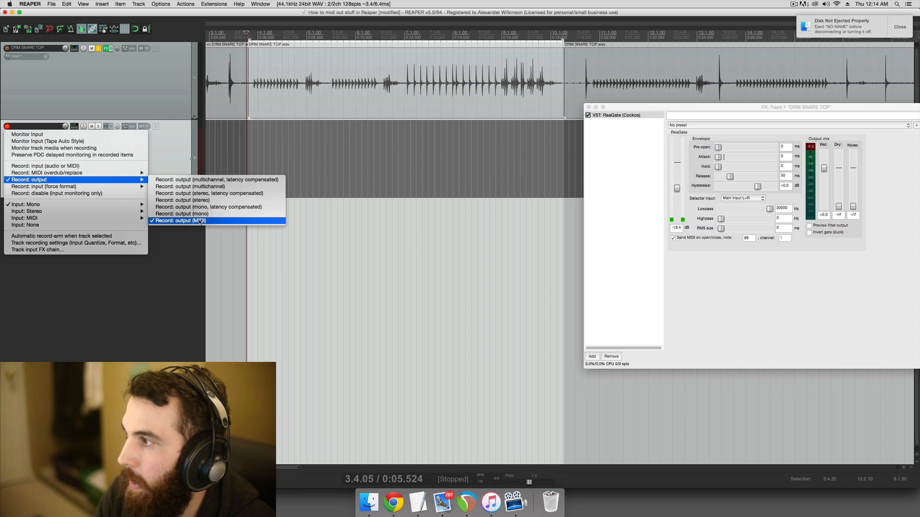
{"action": "left_click", "coordinate": [182, 221]}
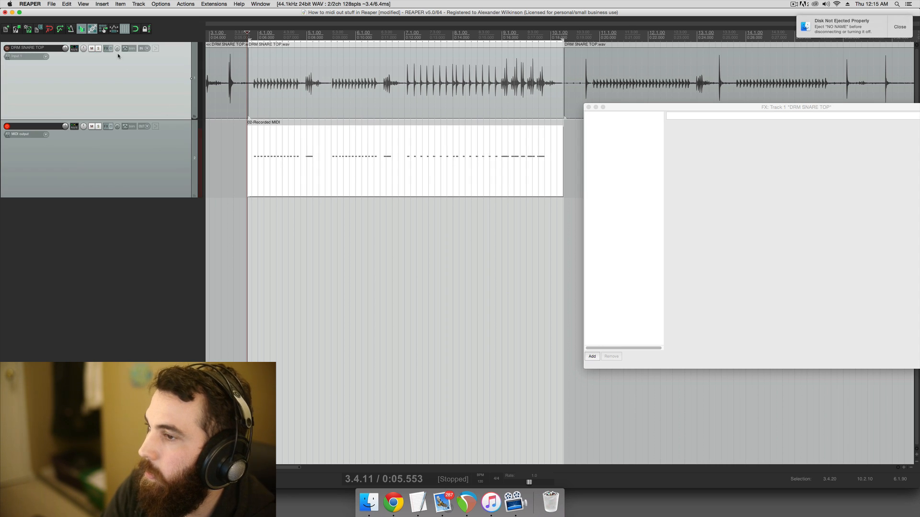
Add Steven Slate Trigger 2 to the snare and drag its captured MIDI onto a third track
{"action": "type", "text": "br"}
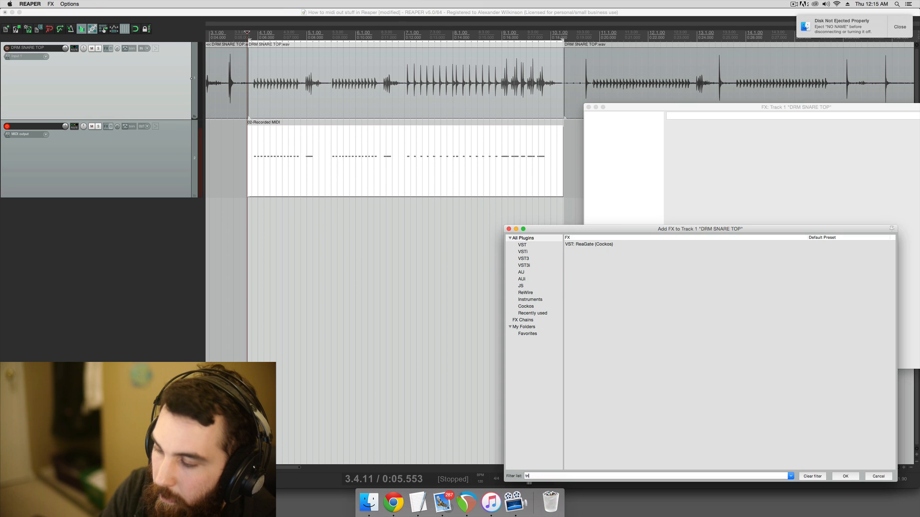
{"action": "type", "text": "trigger"}
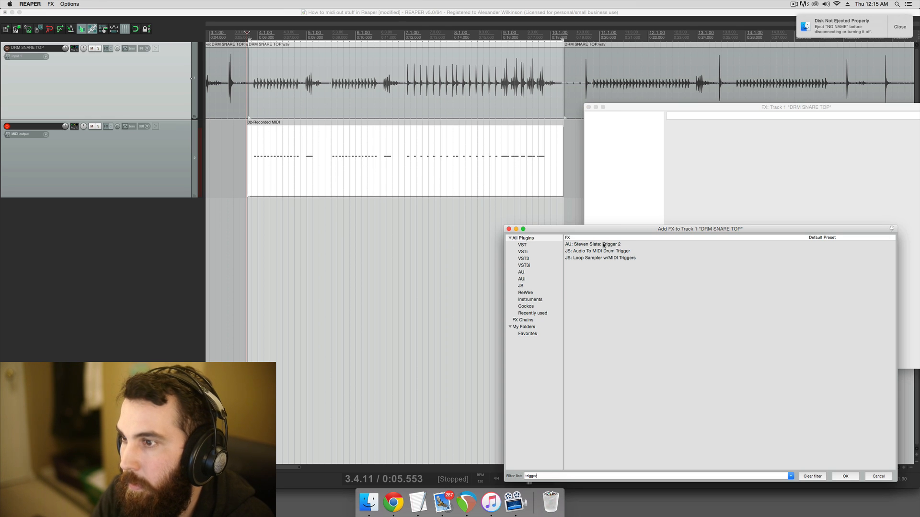
{"action": "left_click", "coordinate": [594, 244]}
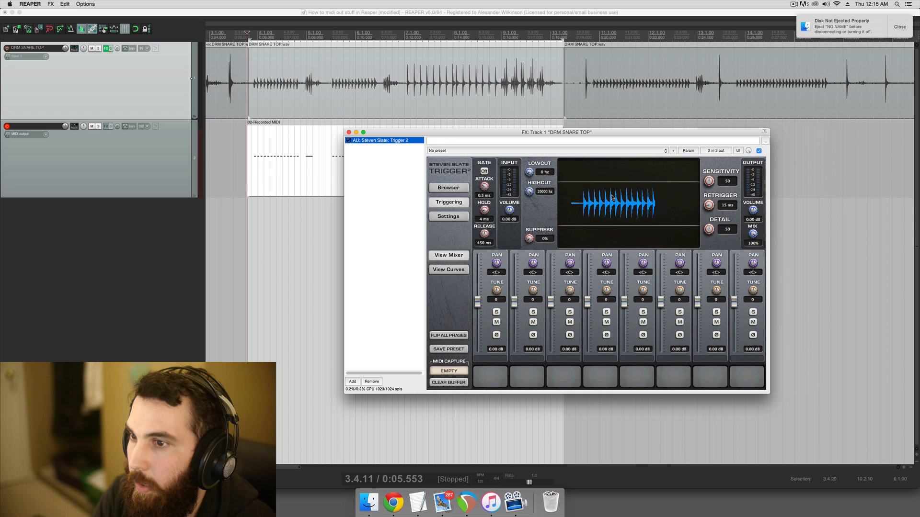
{"action": "left_click_drag", "start_coordinate": [709, 230], "coordinate": [709, 233]}
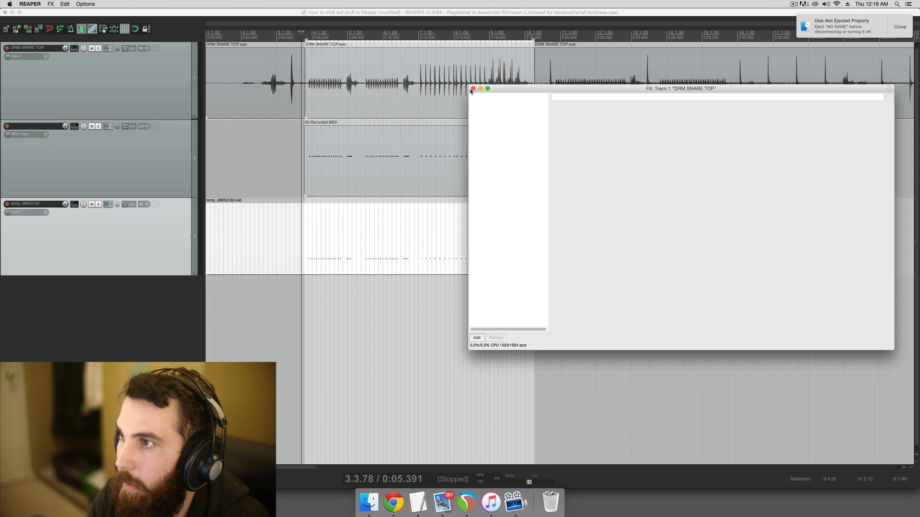
Dynamically split the snare item with transient threshold lowered to about -19 dB
{"action": "left_click", "coordinate": [473, 89]}
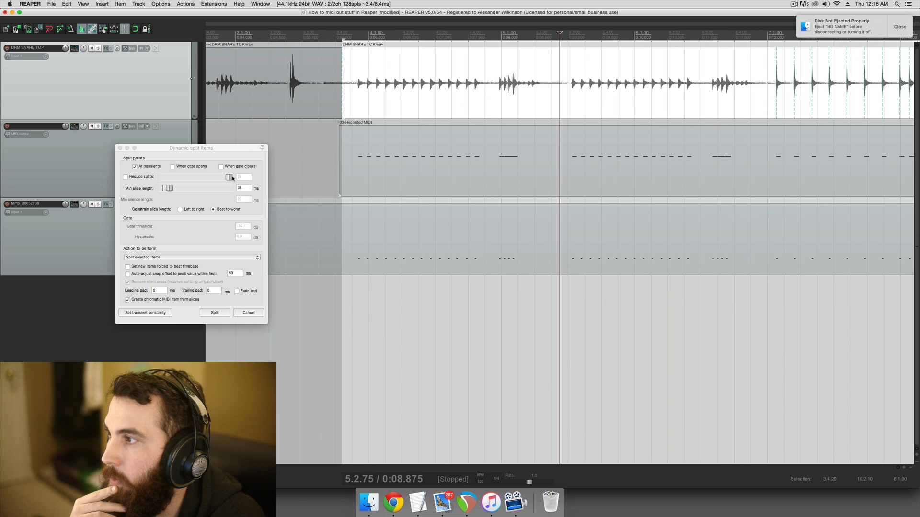
{"action": "mouse_move", "coordinate": [160, 263]}
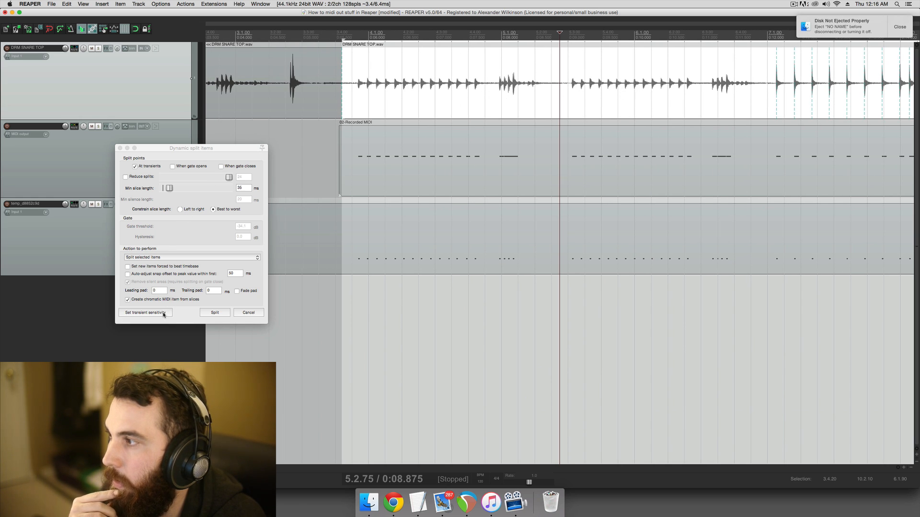
{"action": "left_click", "coordinate": [144, 311]}
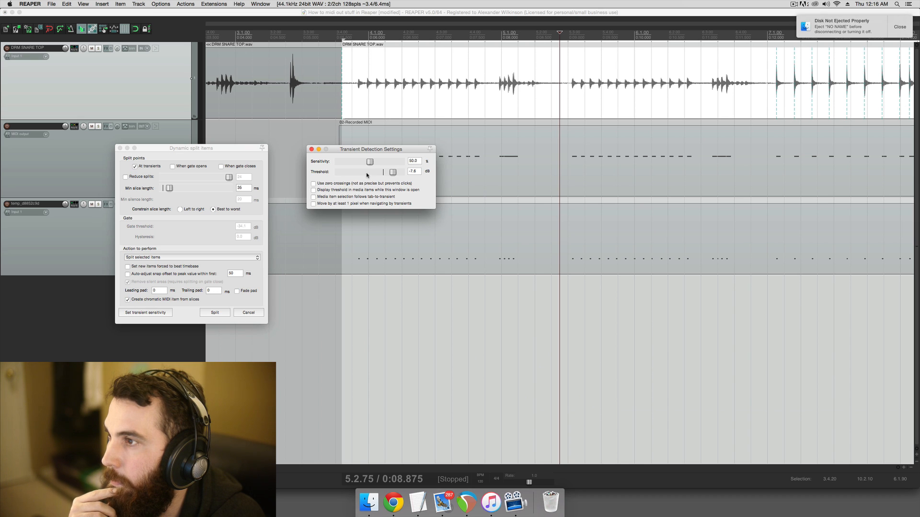
{"action": "left_click_drag", "start_coordinate": [391, 171], "coordinate": [387, 171]}
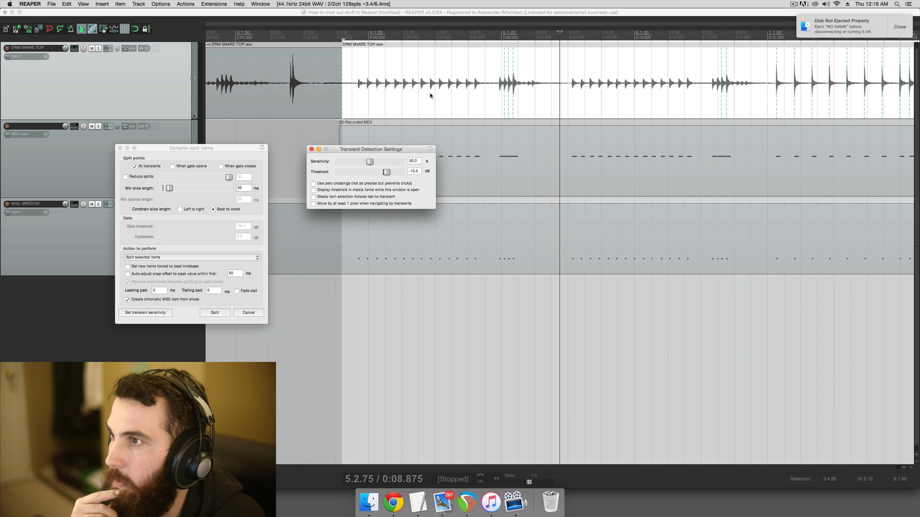
{"action": "left_click_drag", "start_coordinate": [387, 171], "coordinate": [383, 171]}
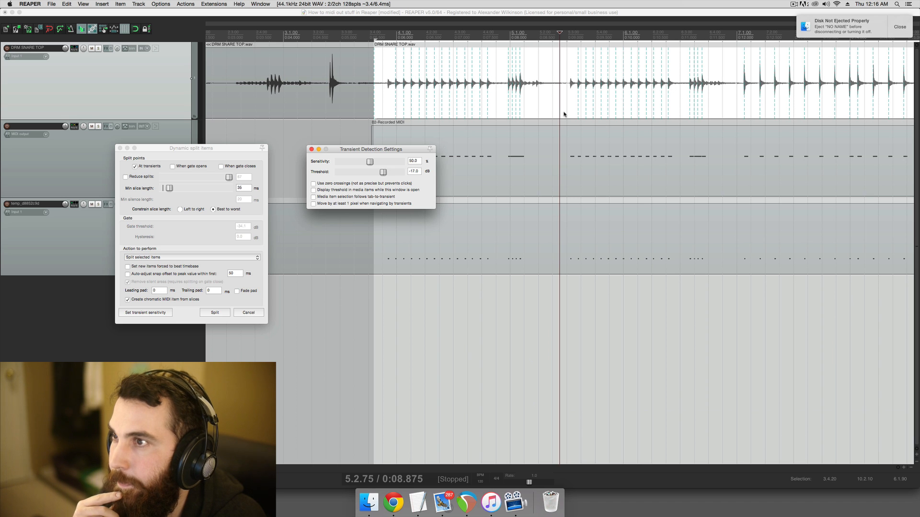
{"action": "left_click_drag", "start_coordinate": [385, 172], "coordinate": [382, 171]}
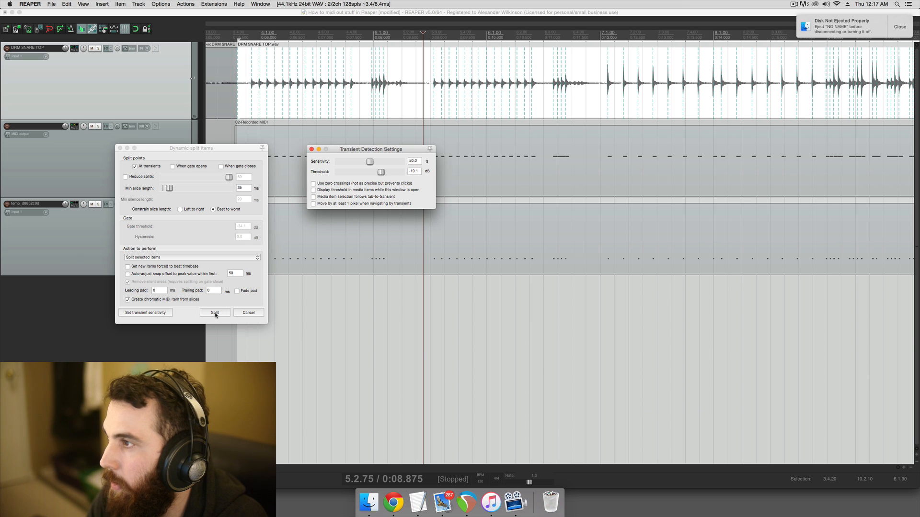
{"action": "left_click", "coordinate": [214, 312]}
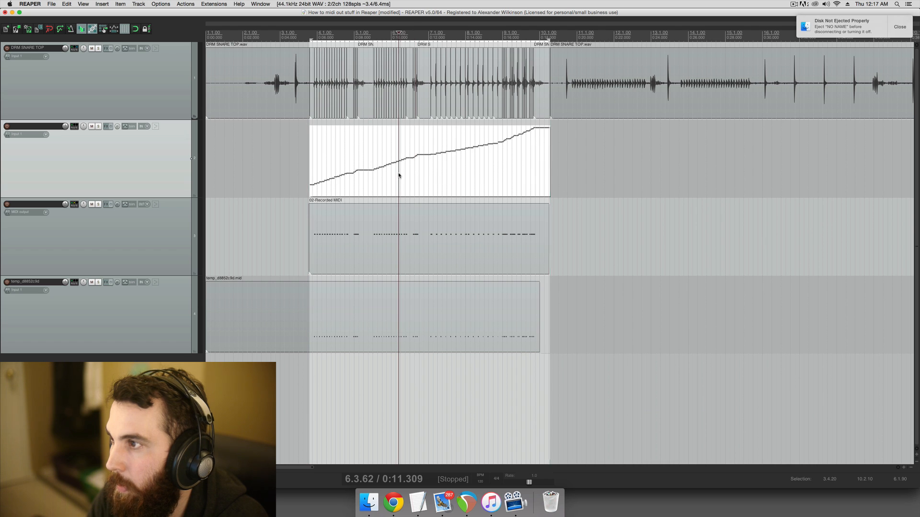
Open the chromatic MIDI item, show notes as rectangles, and select all notes
{"action": "double_click", "coordinate": [429, 162]}
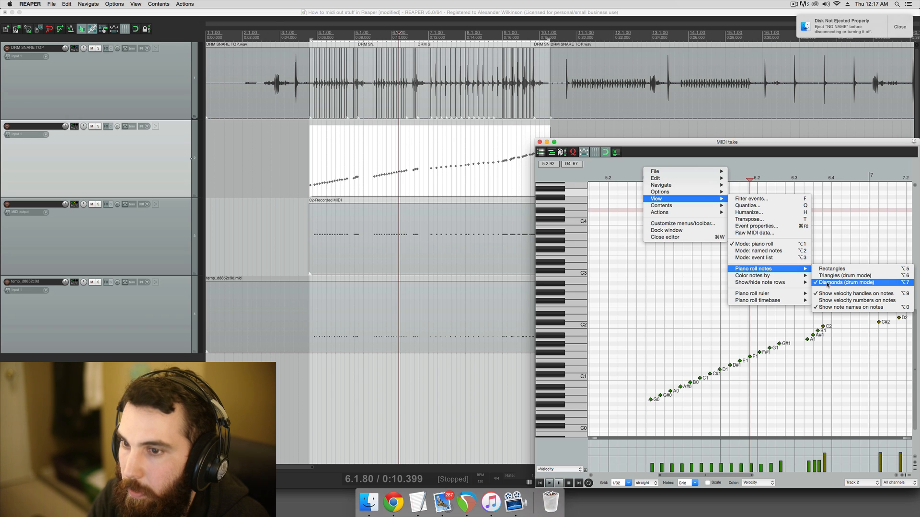
{"action": "mouse_move", "coordinate": [757, 258]}
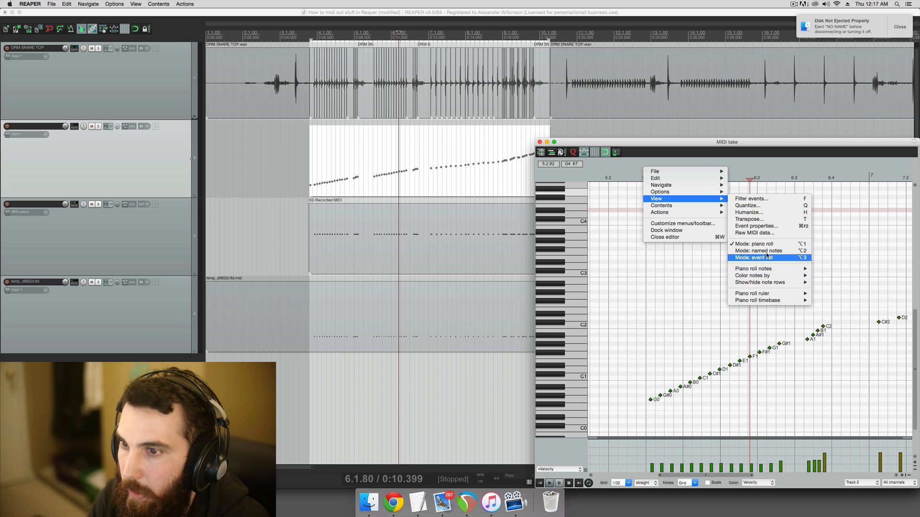
{"action": "left_click", "coordinate": [756, 244]}
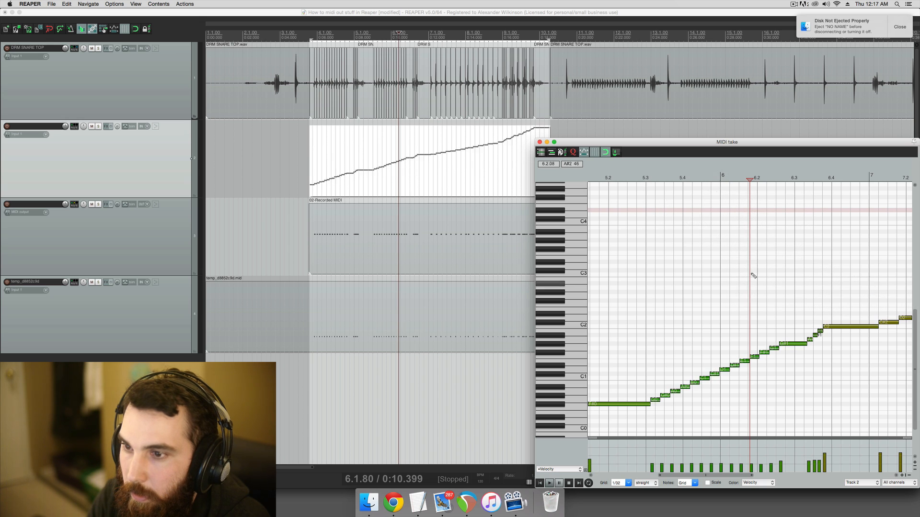
{"action": "left_click_drag", "start_coordinate": [726, 142], "coordinate": [585, 90]}
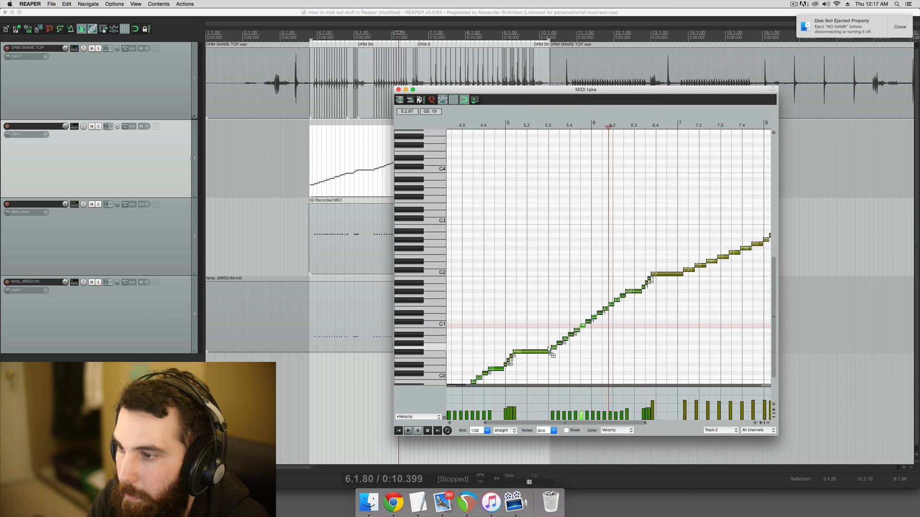
{"action": "right_click", "coordinate": [532, 345]}
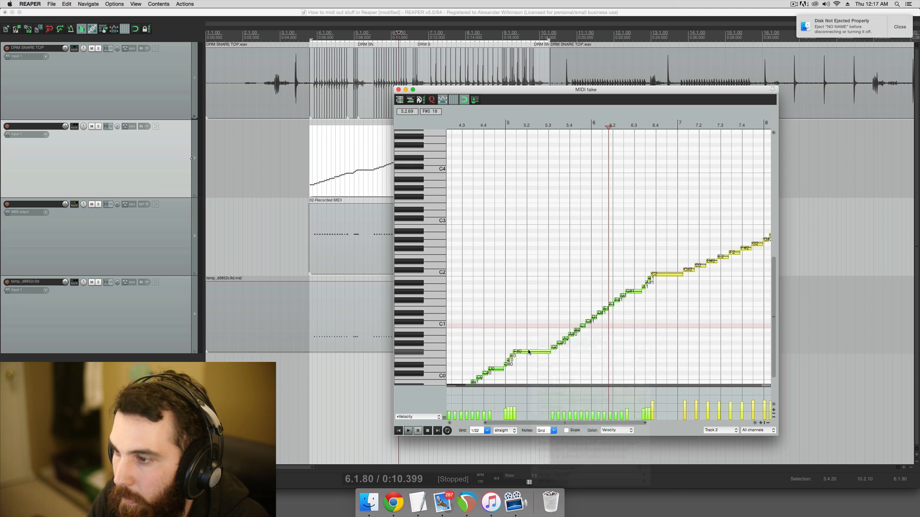
{"action": "right_click", "coordinate": [528, 352]}
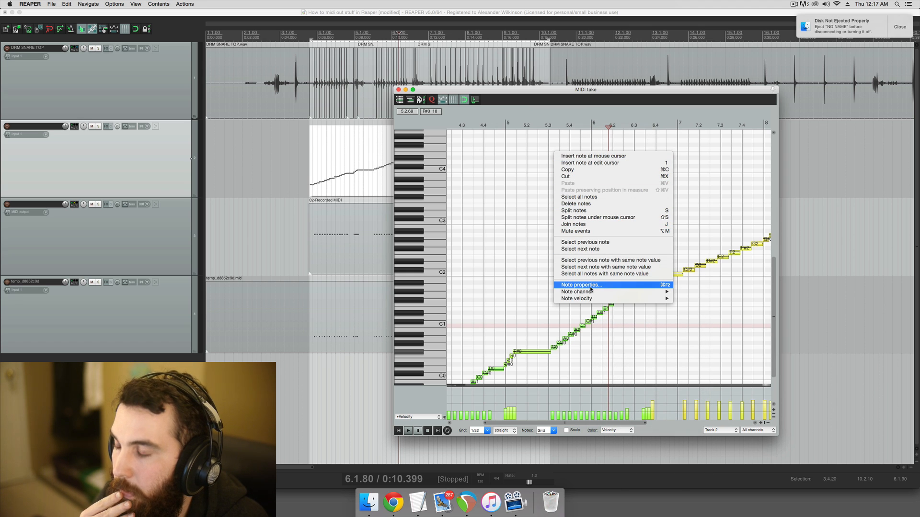
Set the selected notes' note number to 38 in Note properties
{"action": "left_click", "coordinate": [581, 284]}
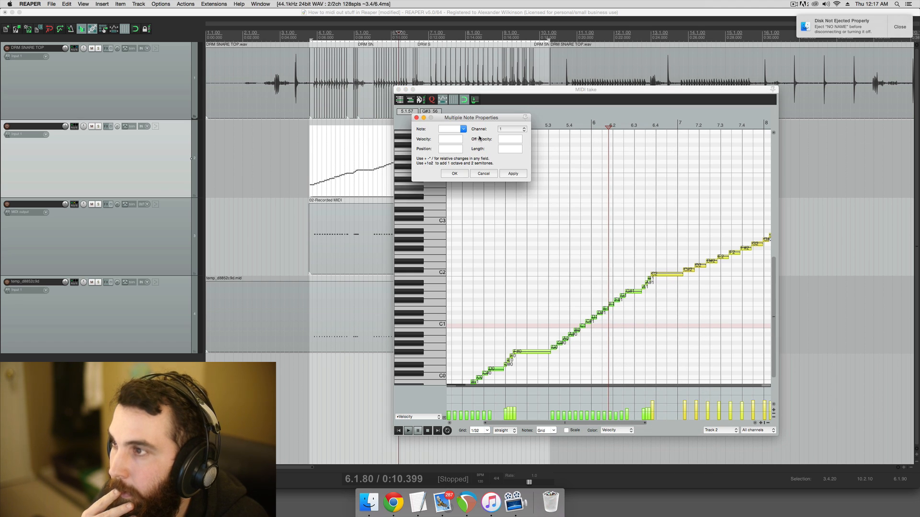
{"action": "left_click_drag", "start_coordinate": [469, 117], "coordinate": [540, 158]}
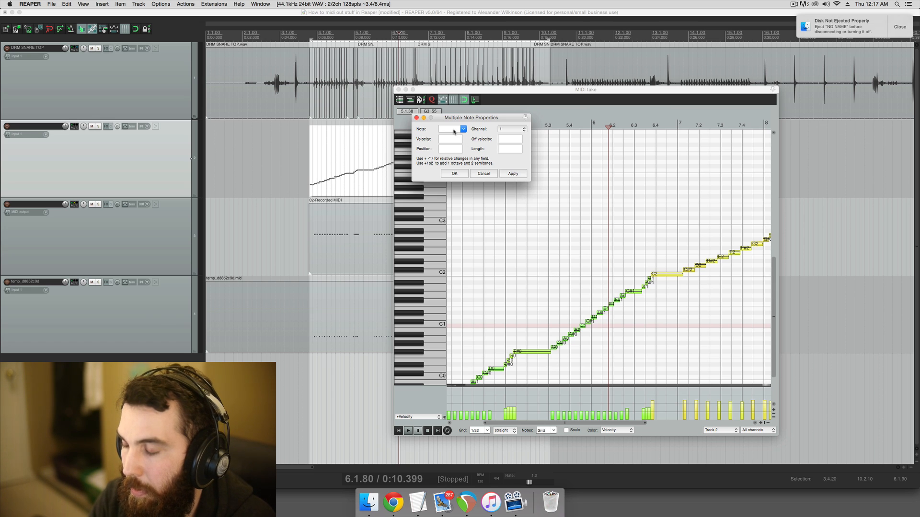
{"action": "type", "text": "38"}
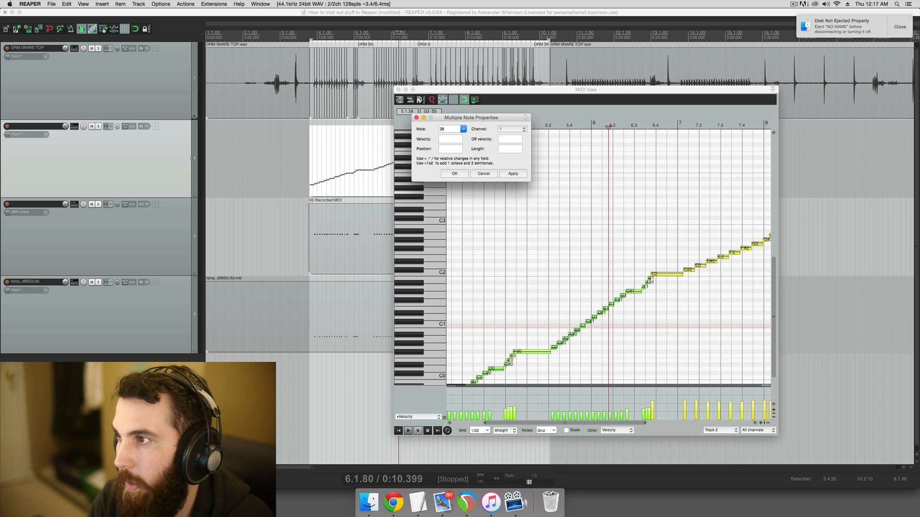
{"action": "left_click", "coordinate": [513, 174]}
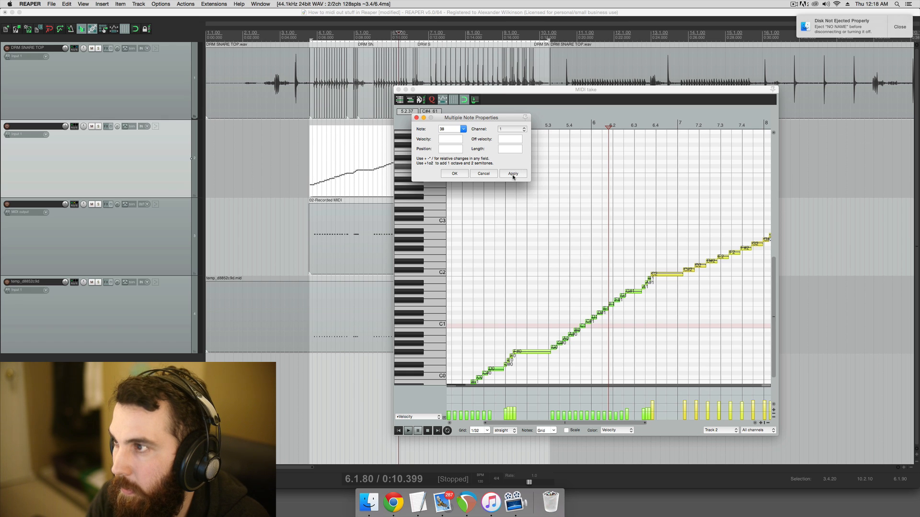
{"action": "left_click", "coordinate": [510, 149]}
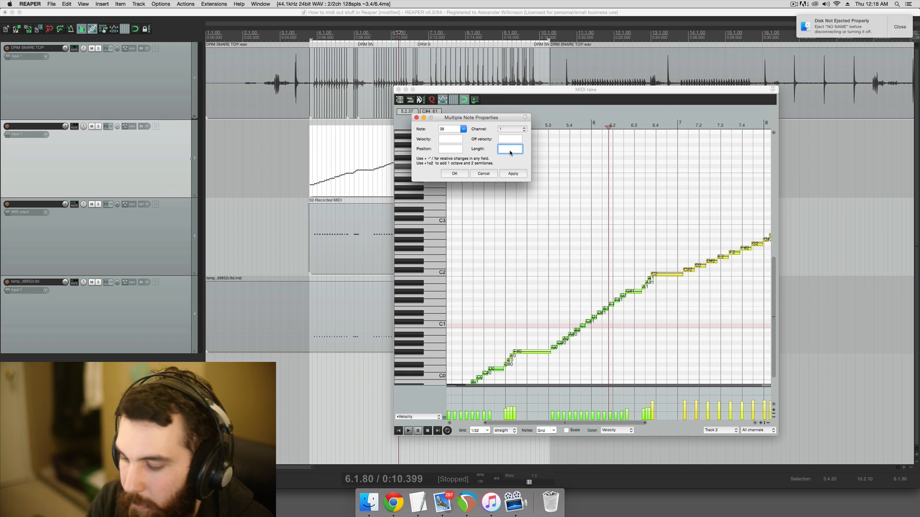
{"action": "left_click", "coordinate": [512, 173]}
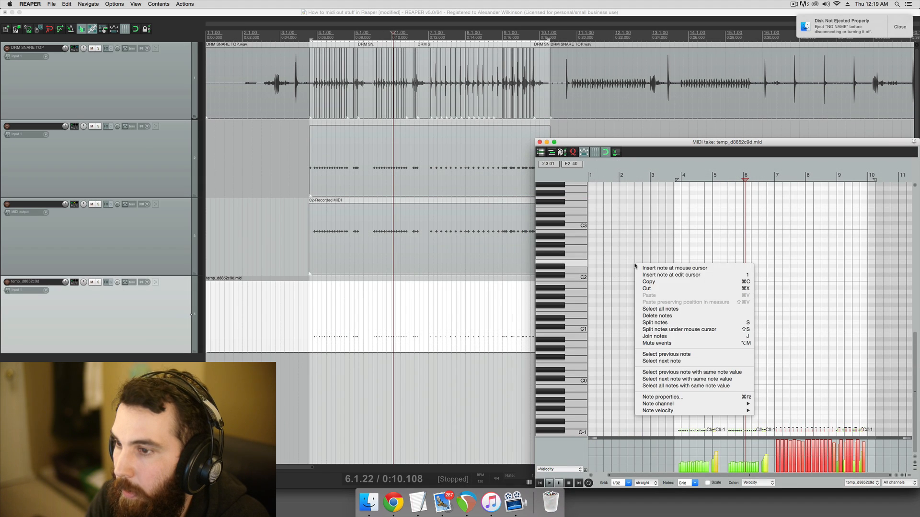
{"action": "mouse_move", "coordinate": [685, 386]}
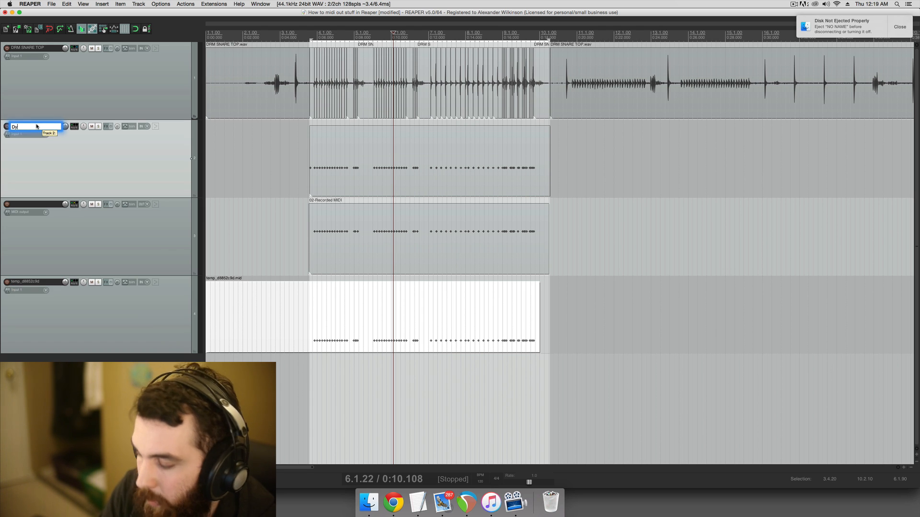
Rename tracks 2–4 to Dynamic Split, Reagate and Trigger
{"action": "type", "text": "Dynamic Split"}
{"action": "left_click", "coordinate": [36, 204]}
{"action": "type", "text": "R"}
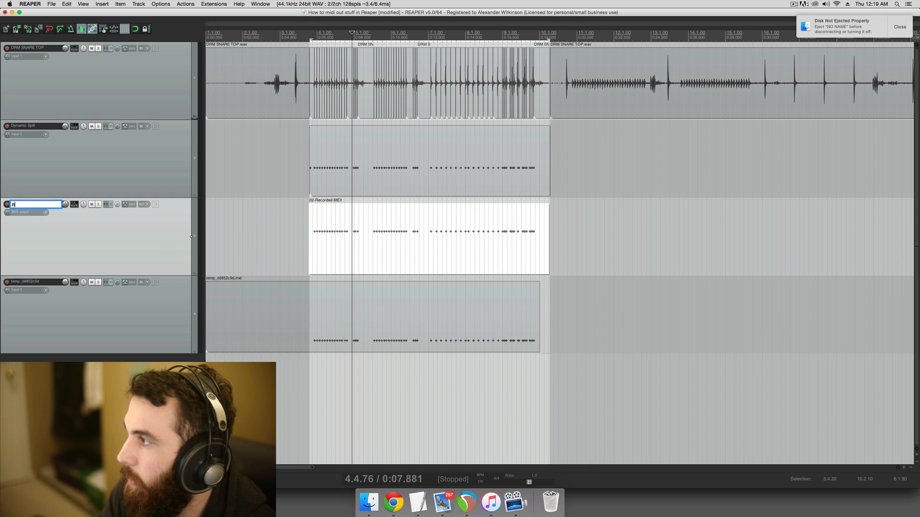
{"action": "type", "text": "eagate"}
{"action": "left_click", "coordinate": [32, 282]}
{"action": "type", "text": "Trigger"}
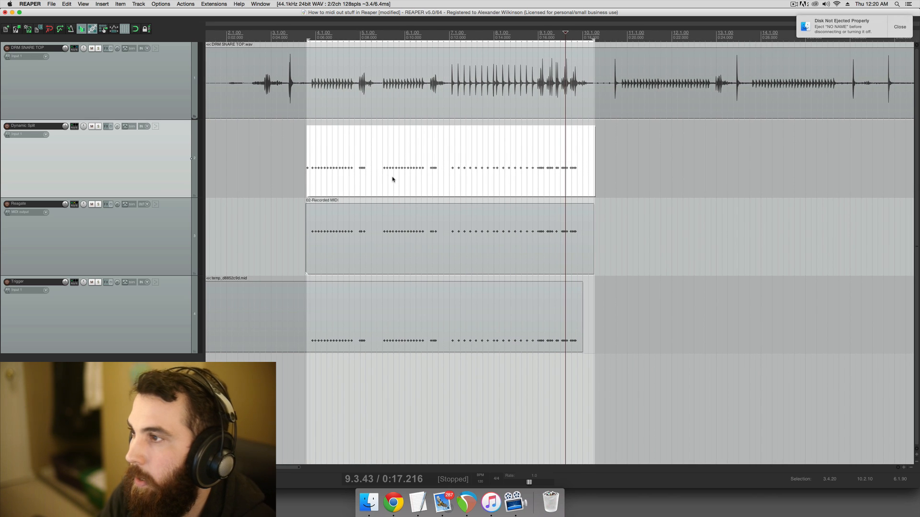
{"action": "mouse_move", "coordinate": [376, 153]}
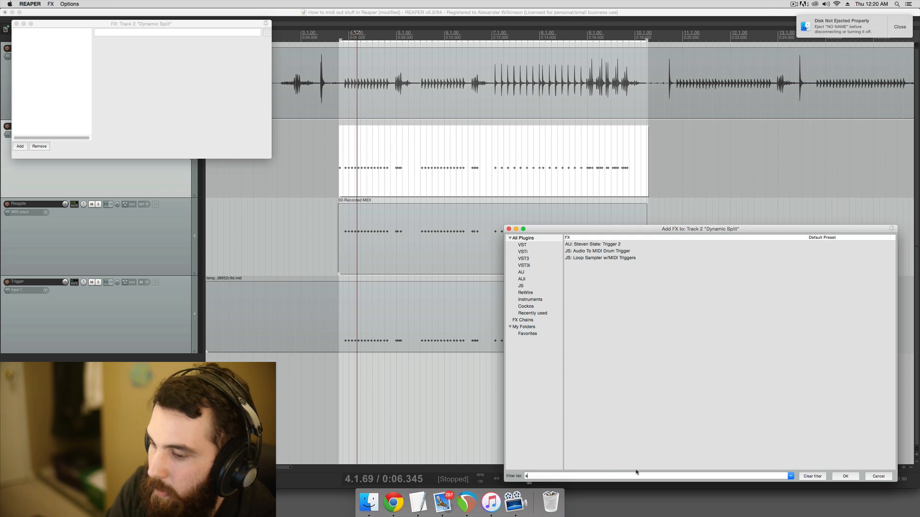
Filter Add FX for 'super' and add VSTi Superior Drummer 2 to Dynamic Split
{"action": "type", "text": "uper"}
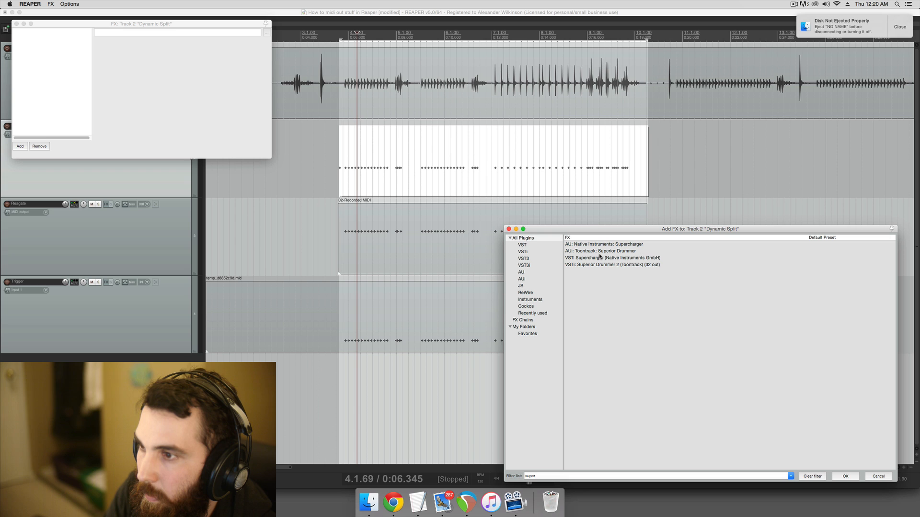
{"action": "double_click", "coordinate": [612, 264]}
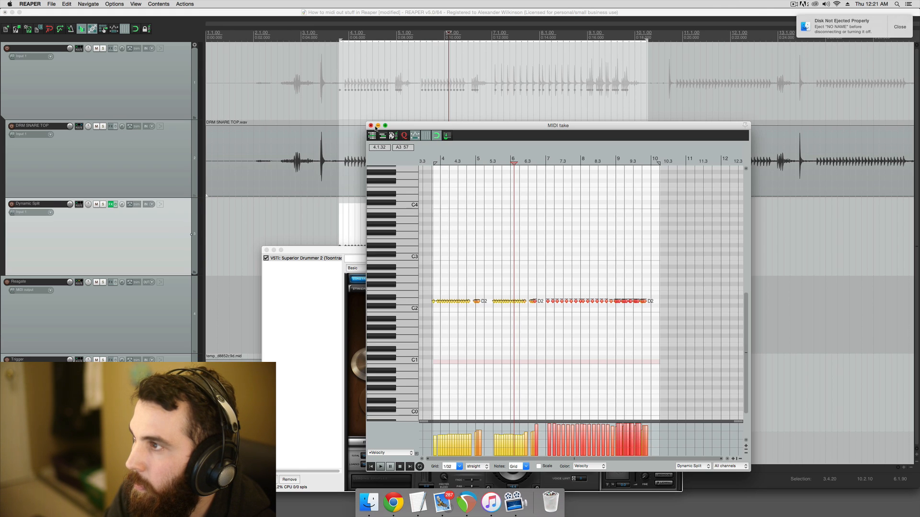
Close the MIDI editor so Superior Drummer 2's kit window is visible
{"action": "left_click", "coordinate": [110, 204]}
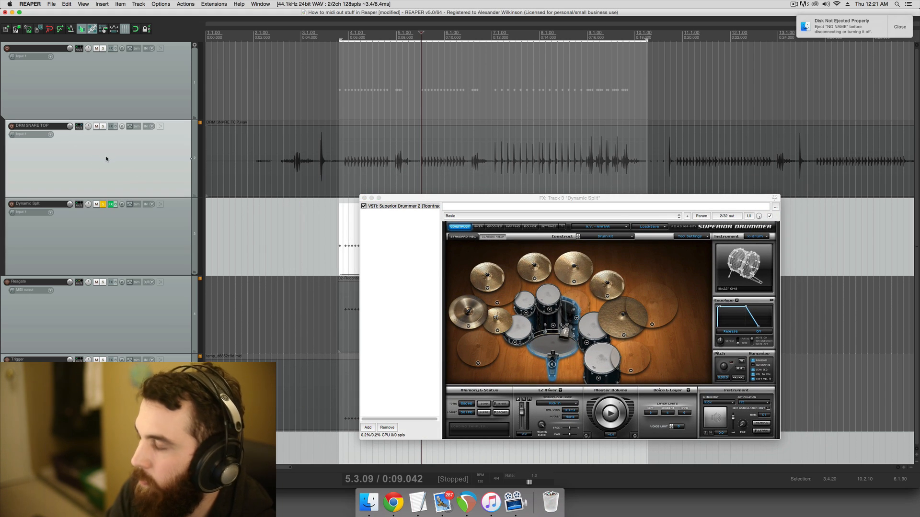
Add the raw snare track to Group 1 with linked, reversed volume
{"action": "right_click", "coordinate": [105, 158]}
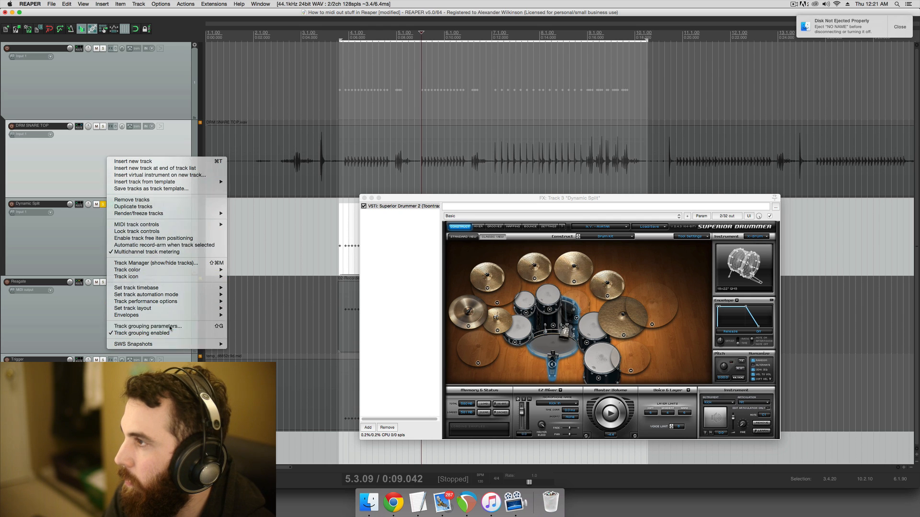
{"action": "left_click", "coordinate": [148, 327]}
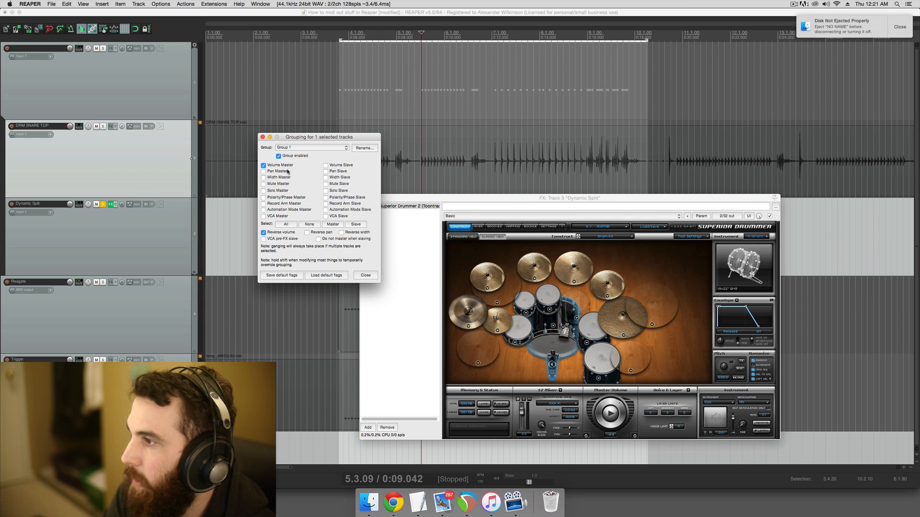
{"action": "left_click", "coordinate": [364, 275]}
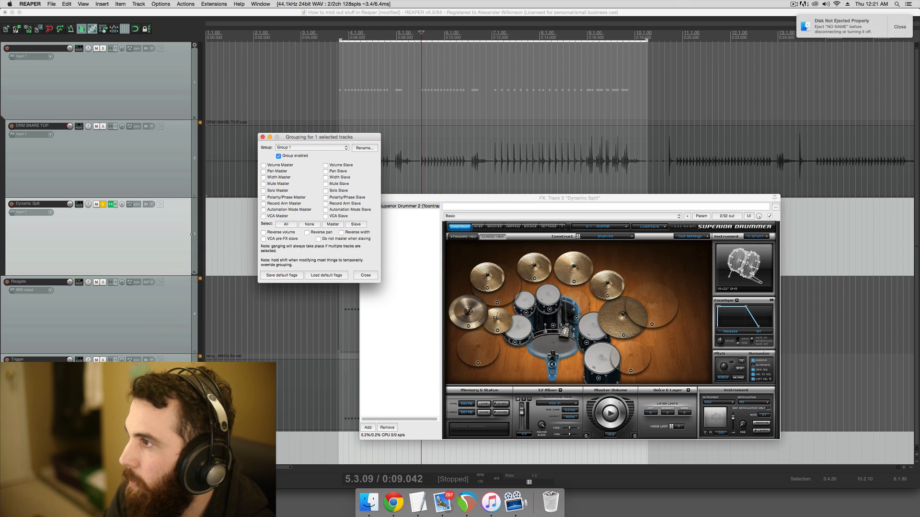
{"action": "left_click", "coordinate": [326, 165]}
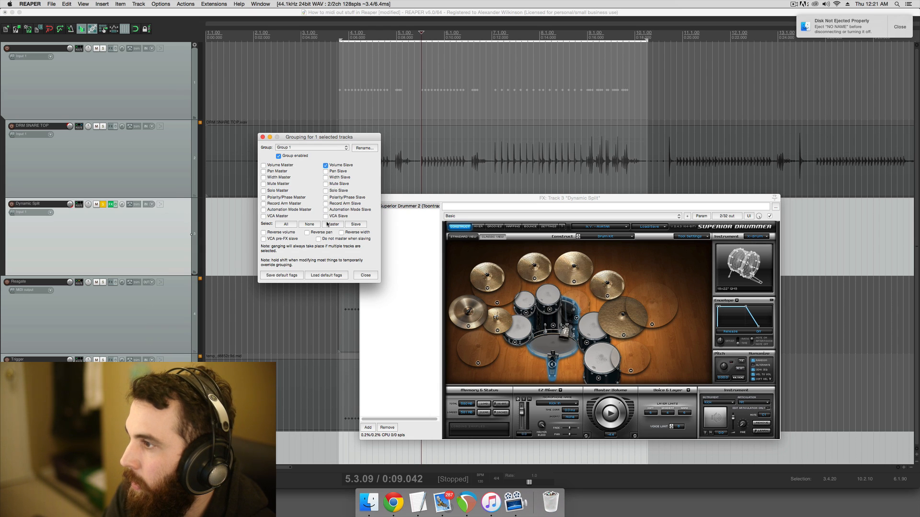
{"action": "left_click", "coordinate": [264, 233]}
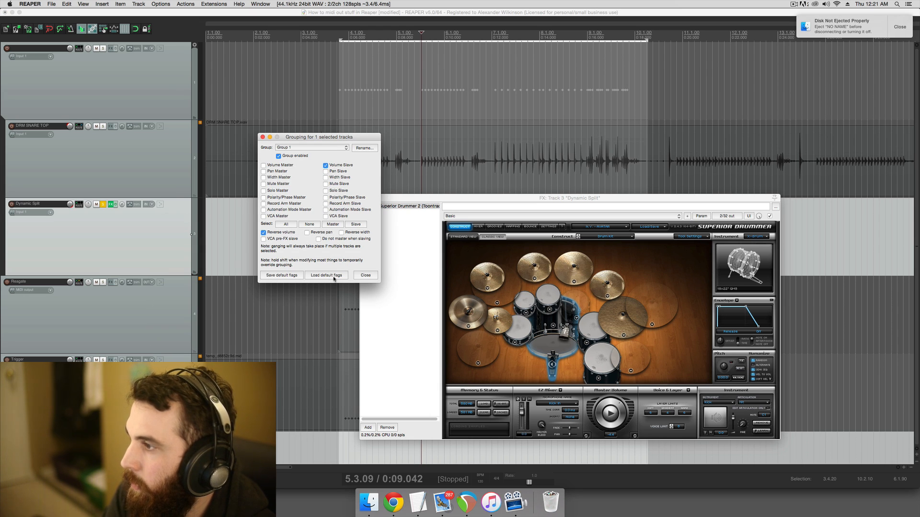
{"action": "left_click", "coordinate": [365, 276]}
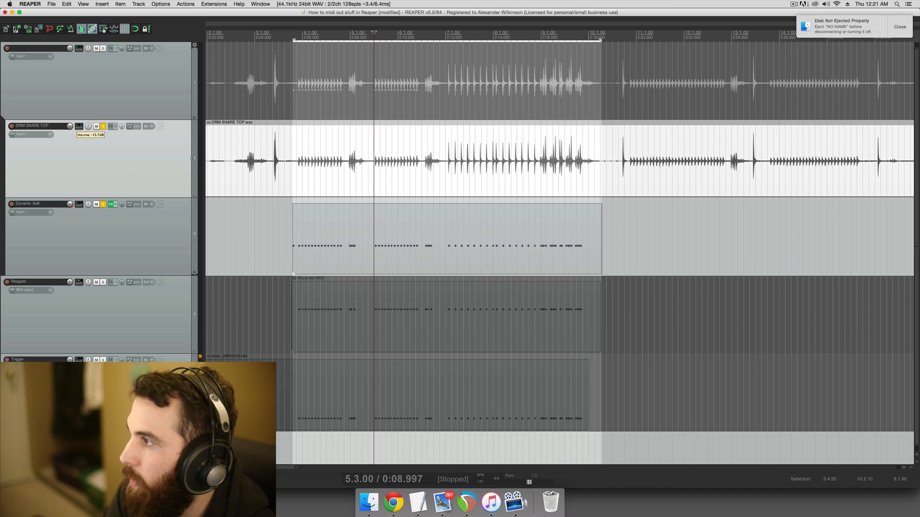
Add the Dynamic Split track to Group 1 with linked, reversed volume
{"action": "right_click", "coordinate": [96, 225]}
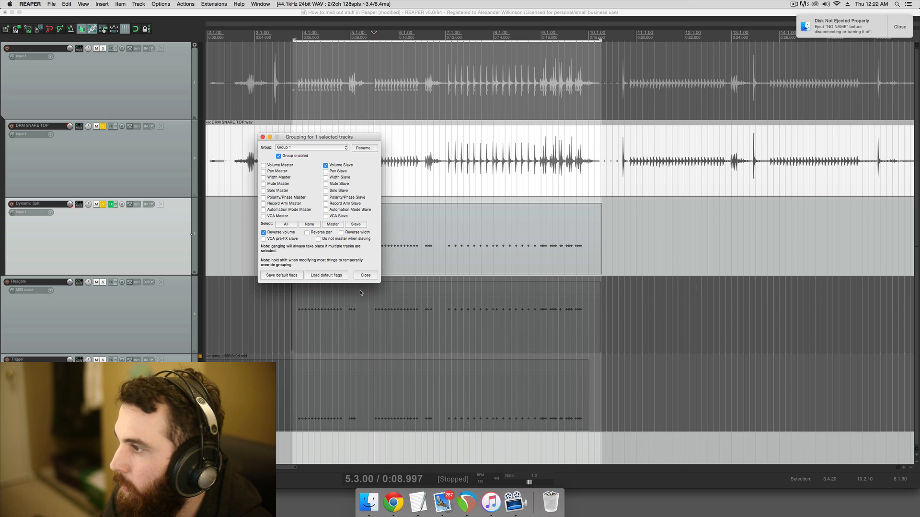
{"action": "left_click", "coordinate": [263, 233]}
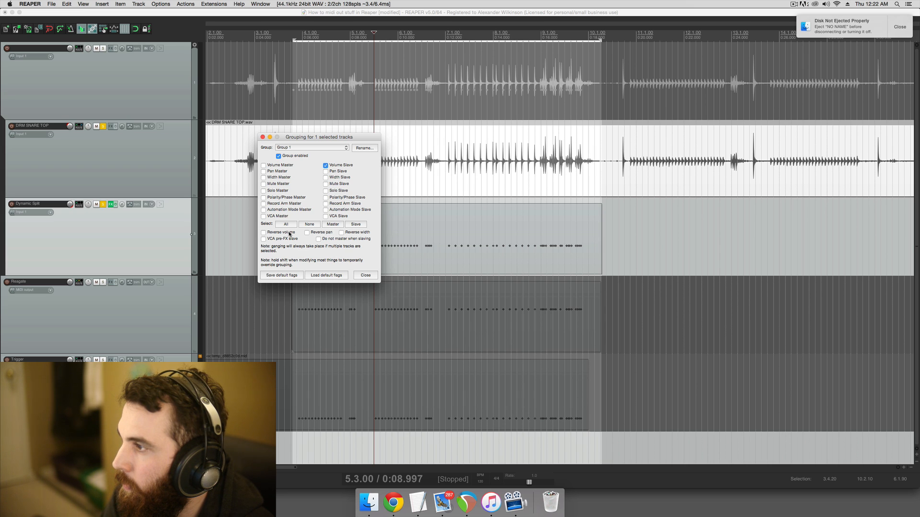
{"action": "left_click", "coordinate": [263, 233]}
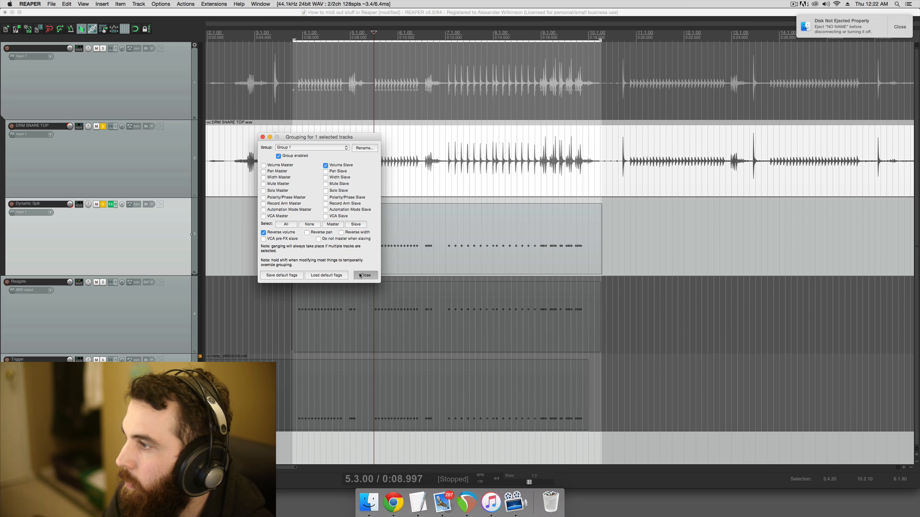
{"action": "left_click", "coordinate": [365, 275]}
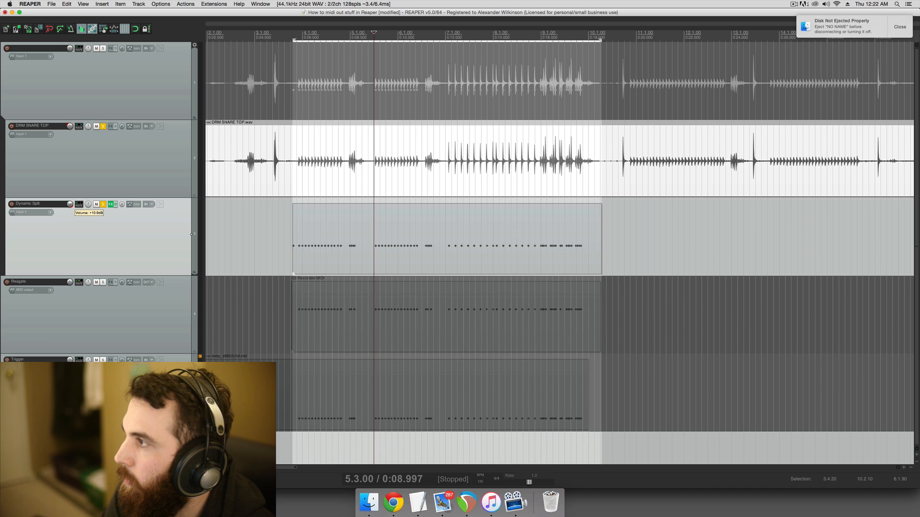
{"action": "mouse_move", "coordinate": [92, 154]}
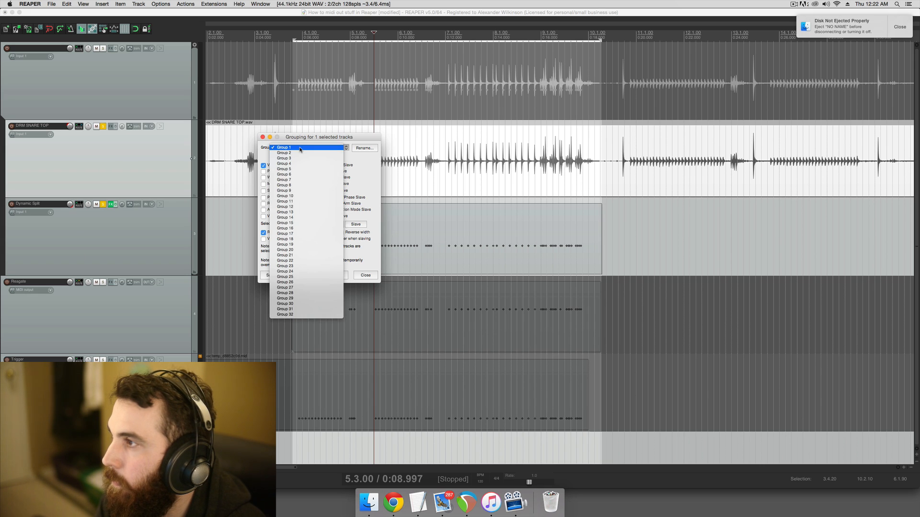
{"action": "left_click", "coordinate": [284, 148]}
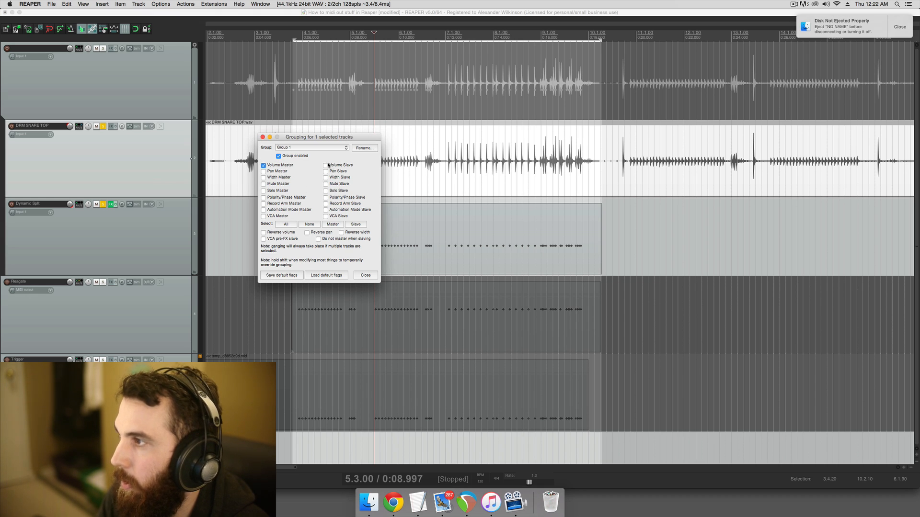
{"action": "left_click", "coordinate": [365, 275]}
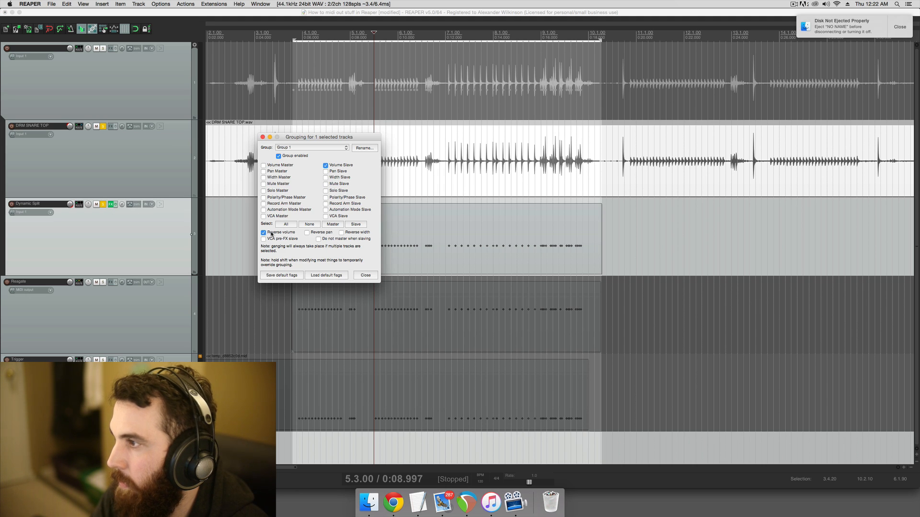
{"action": "left_click", "coordinate": [364, 275]}
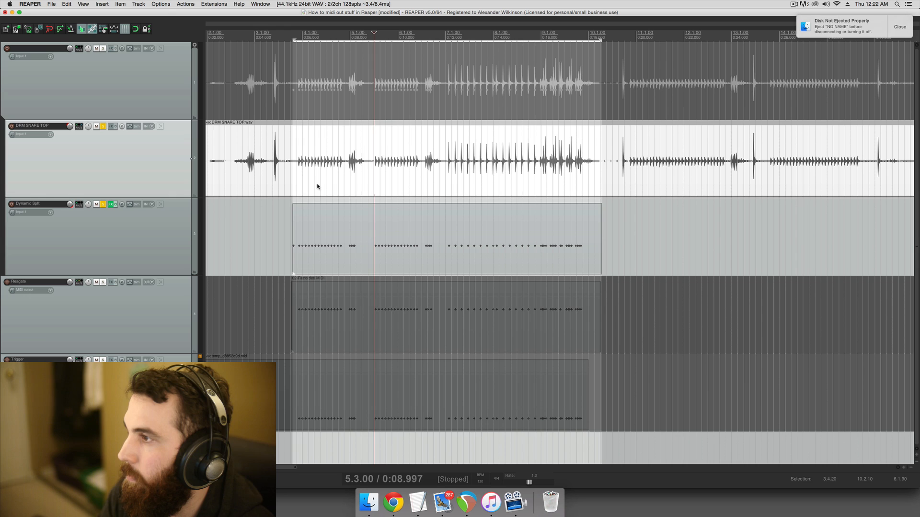
Select the Dynamic Split MIDI item to access its FX render actions
{"action": "left_click", "coordinate": [293, 38]}
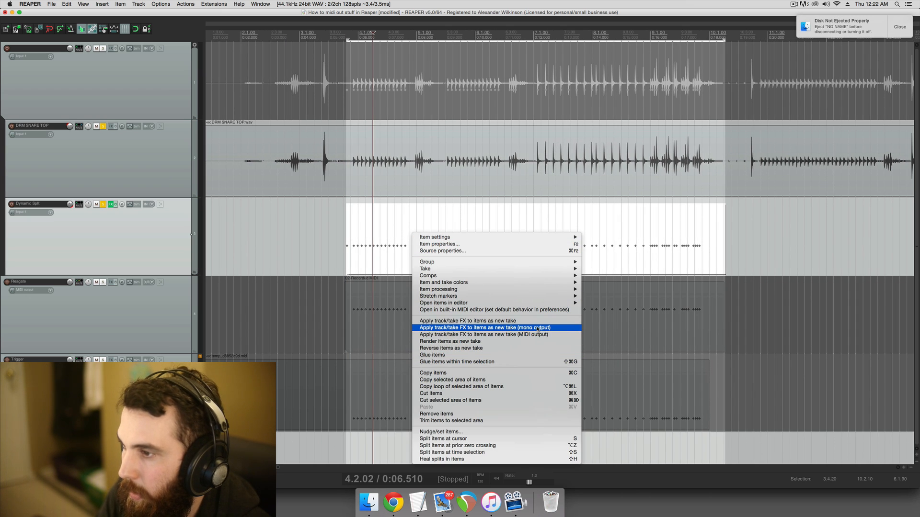
Render the item's FX as a new mono take, then play and stop to hear the sampled snare
{"action": "left_click", "coordinate": [478, 327]}
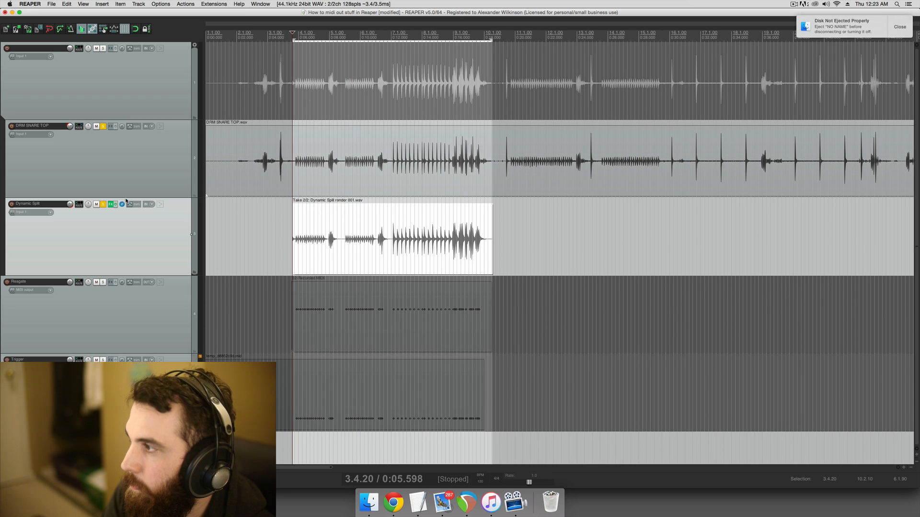
{"action": "key", "text": "space"}
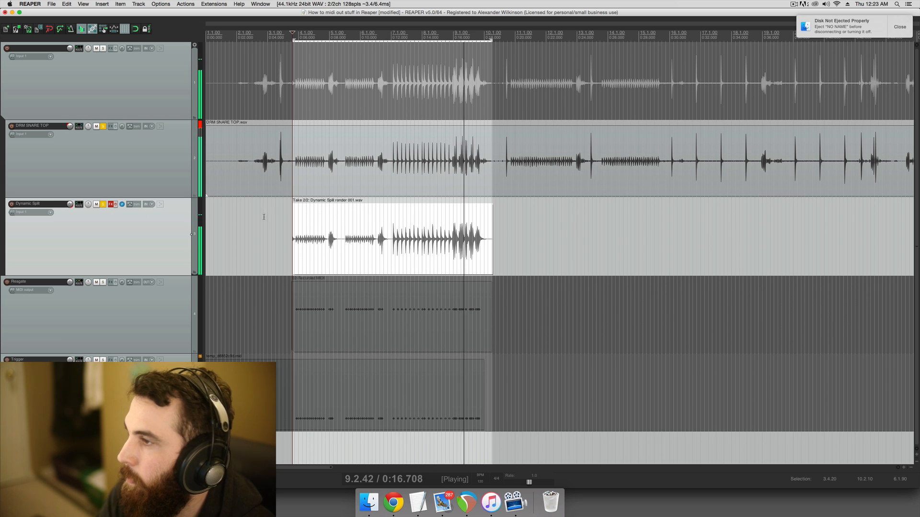
{"action": "key", "text": "space"}
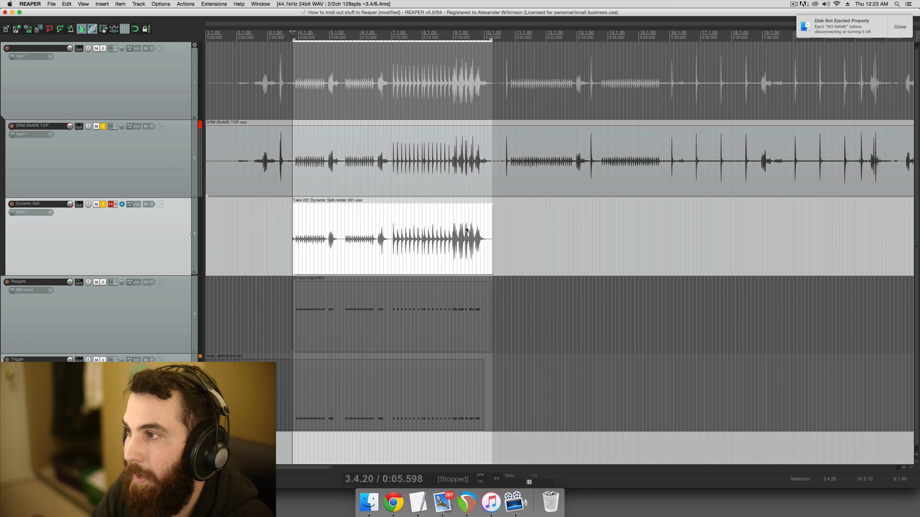
{"action": "mouse_move", "coordinate": [401, 226]}
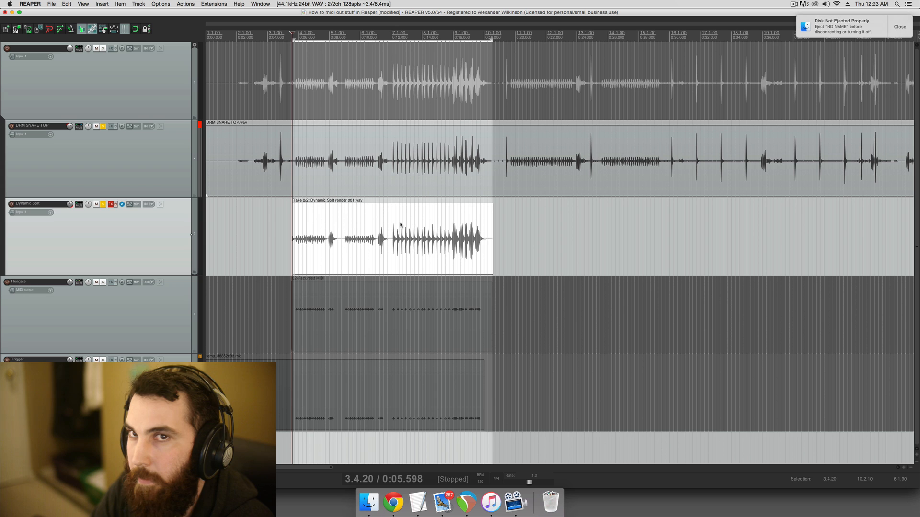